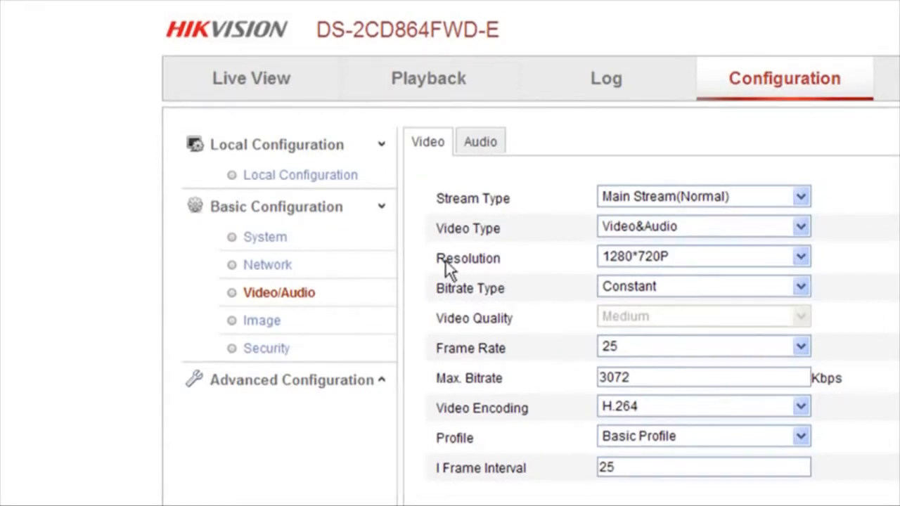
Keep the main stream resolution at 1280*720P and start choosing the bitrate type.
left_click(800, 256)
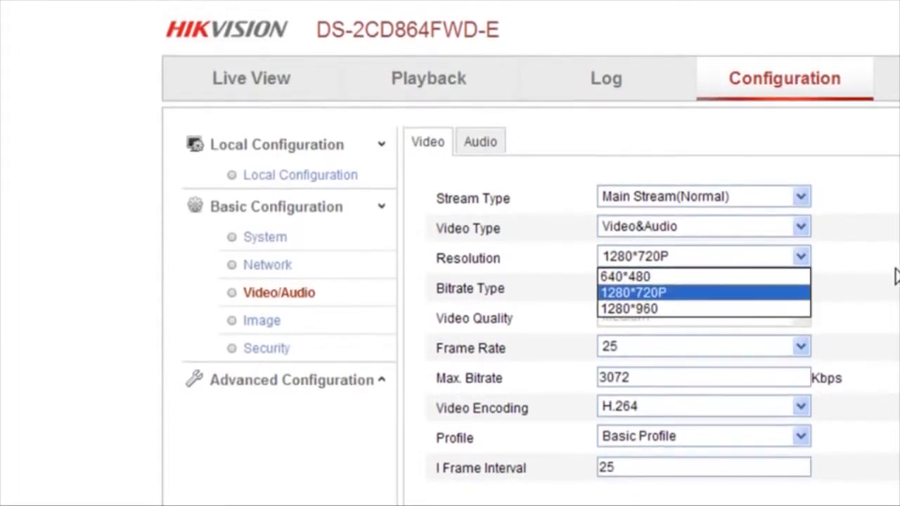
left_click(632, 292)
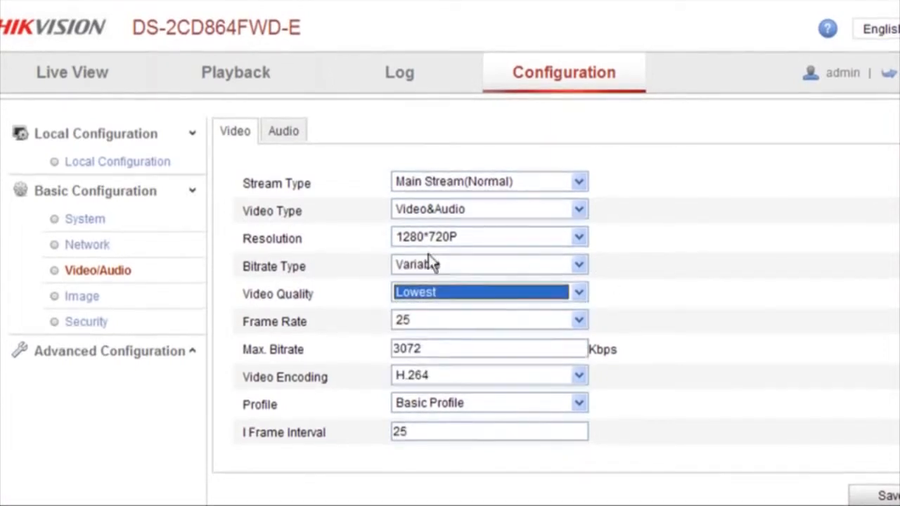
left_click(888, 494)
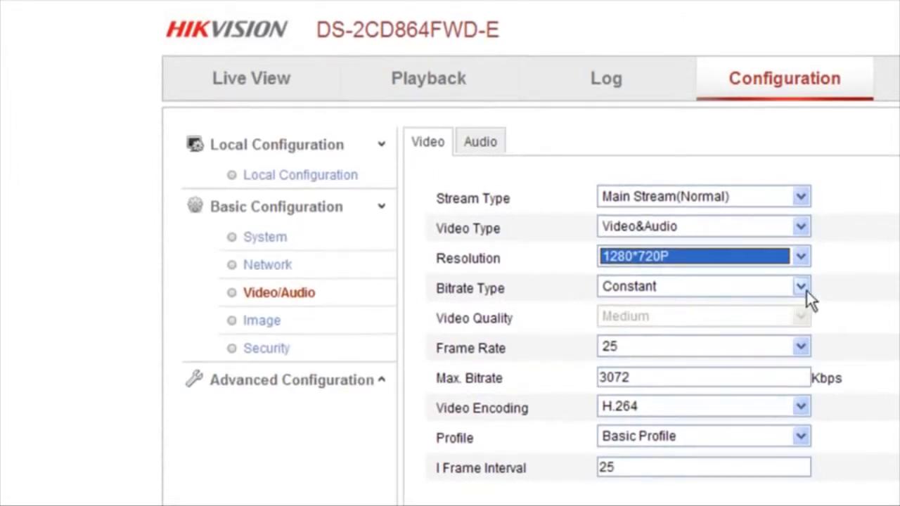
mouse_move(608, 288)
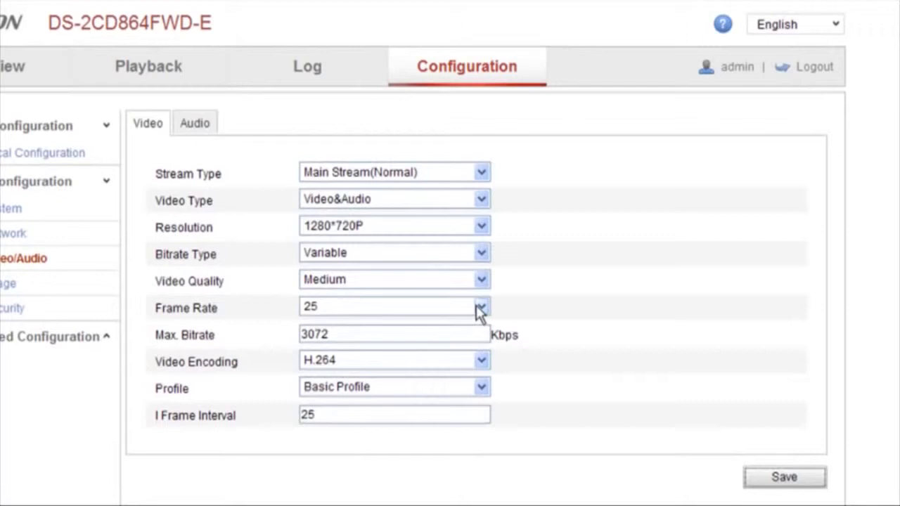
left_click(481, 308)
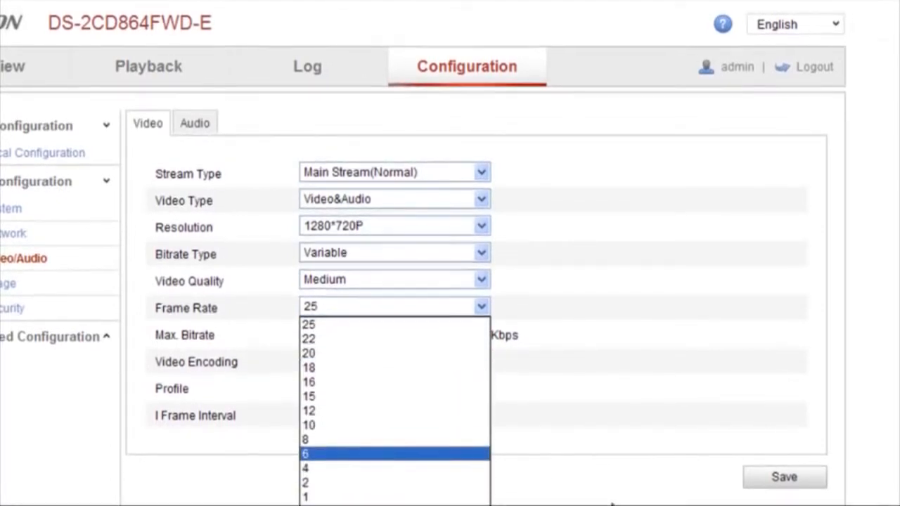
left_click(309, 324)
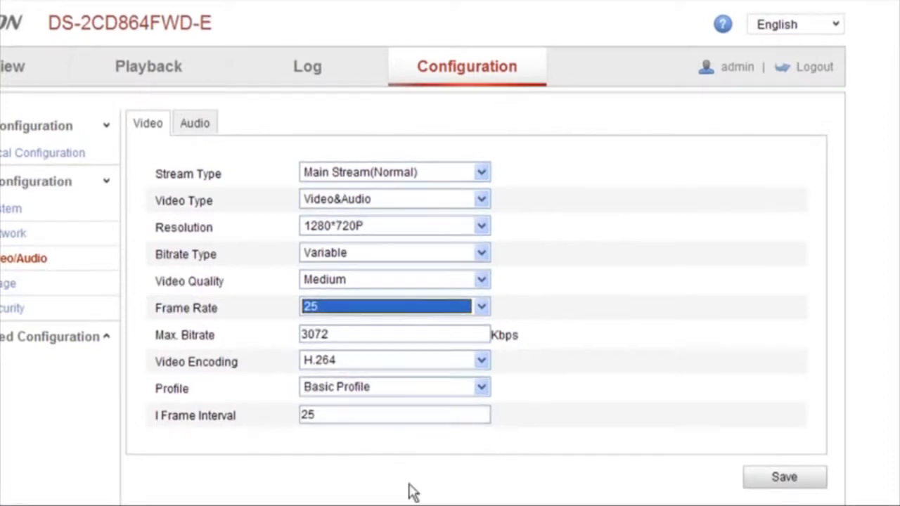
left_click(482, 387)
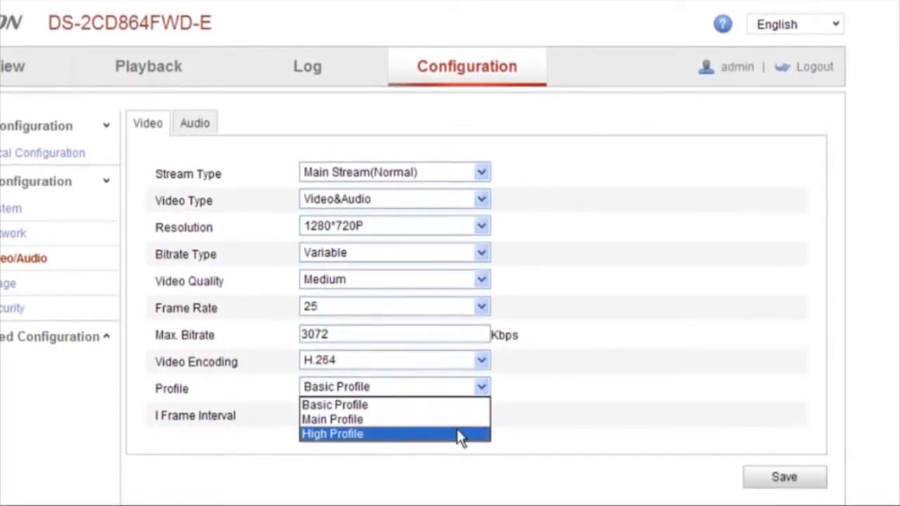
mouse_move(457, 442)
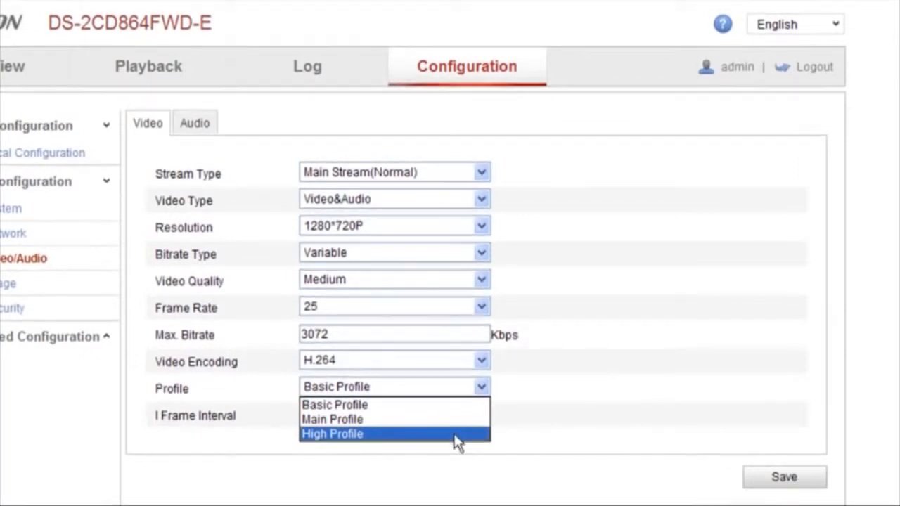
left_click(334, 404)
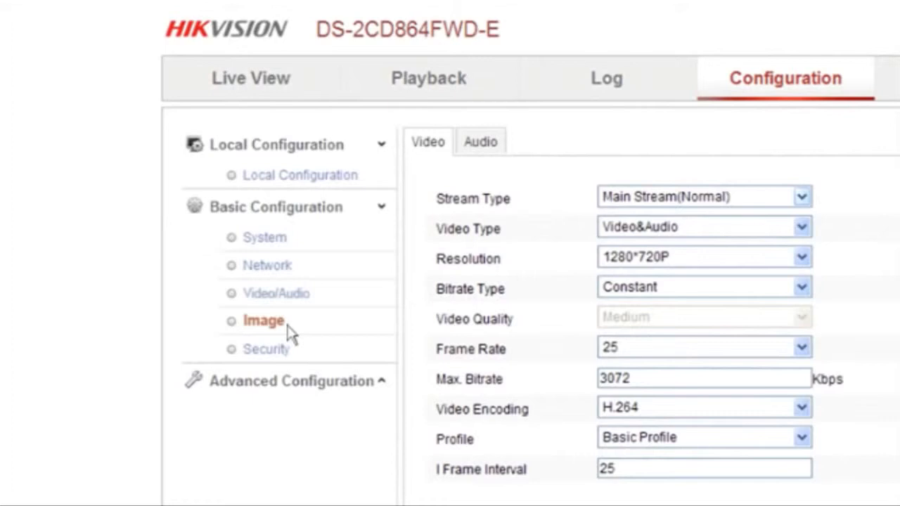
Open Image display settings, try faster exposure times, then return exposure to 1/25.
left_click(275, 207)
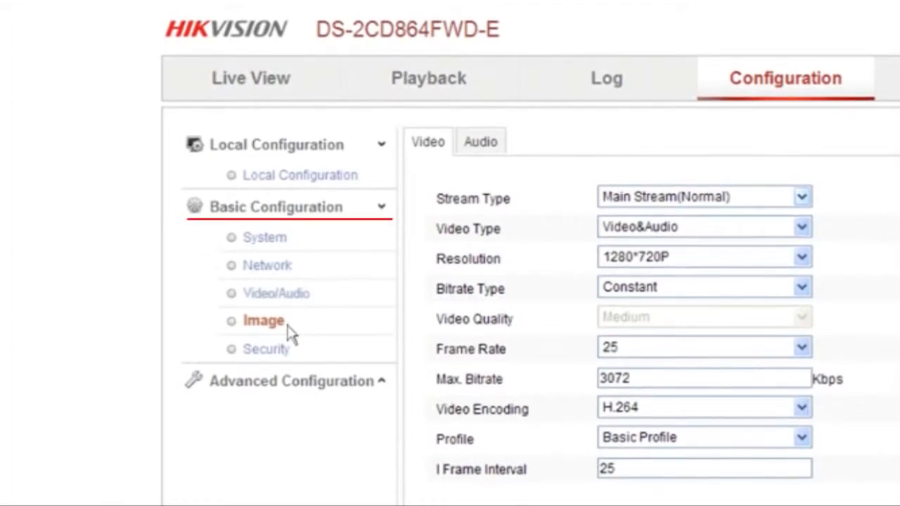
left_click(264, 320)
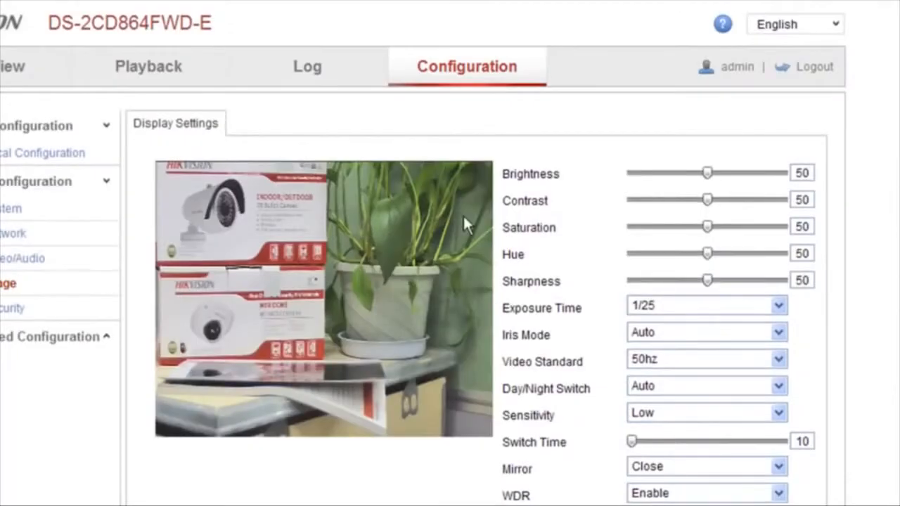
left_click(777, 305)
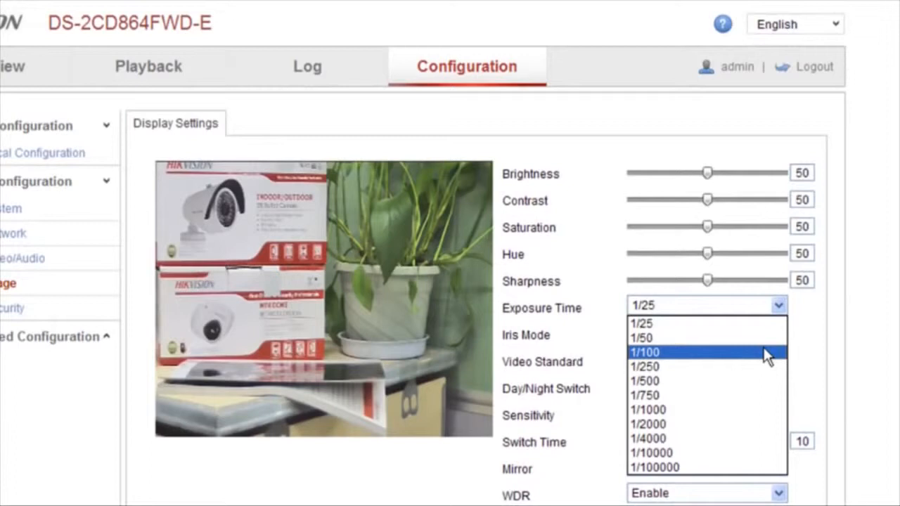
left_click(641, 337)
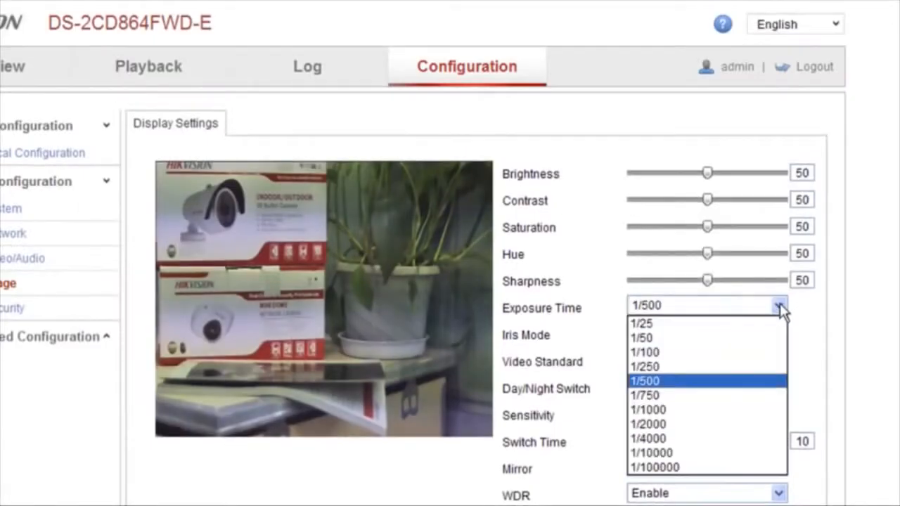
left_click(640, 323)
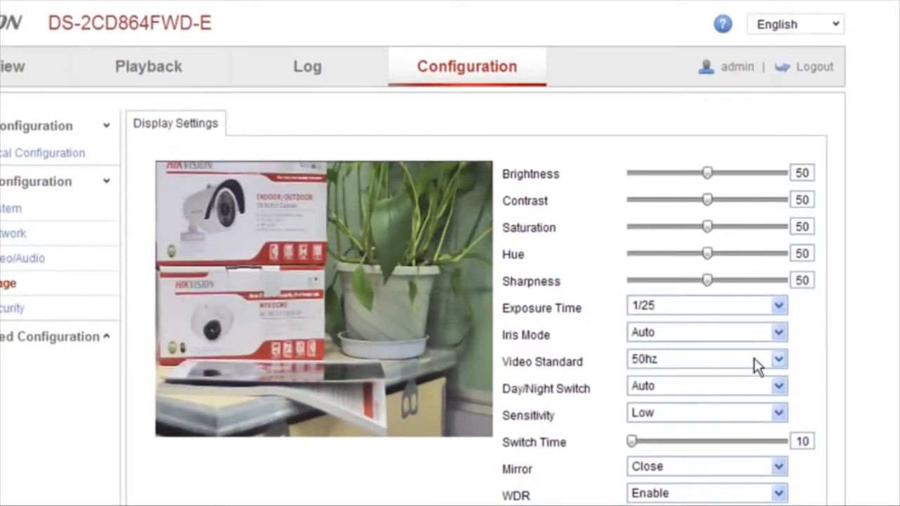
Keep 50hz video standard, set Day/Night Switch to Night, and close digital noise reduction.
left_click(706, 359)
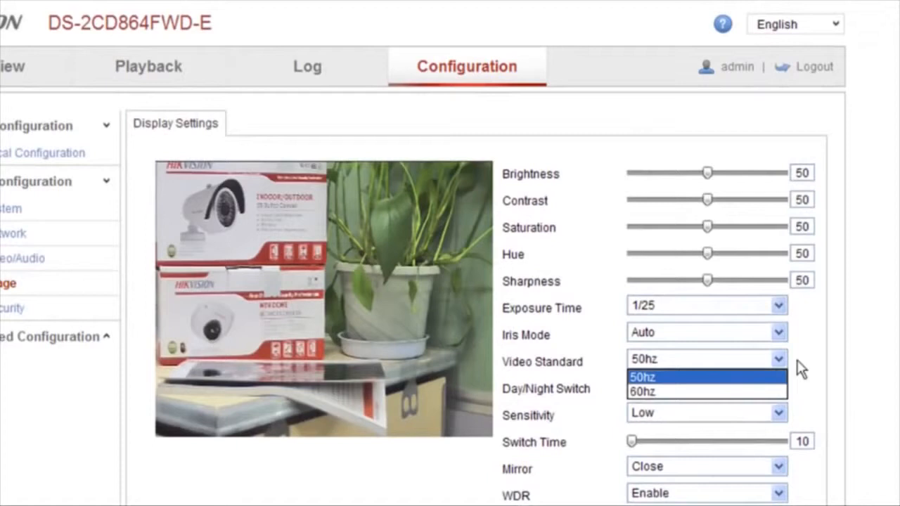
left_click(643, 377)
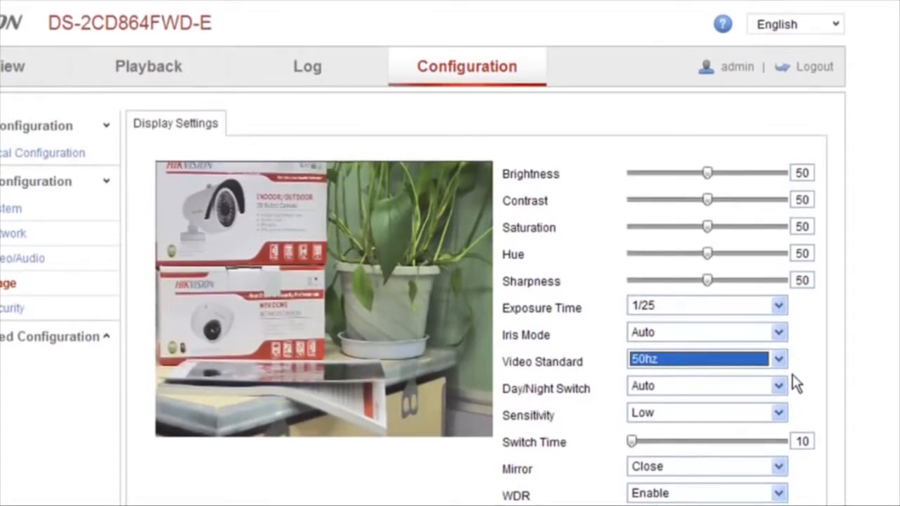
left_click(706, 385)
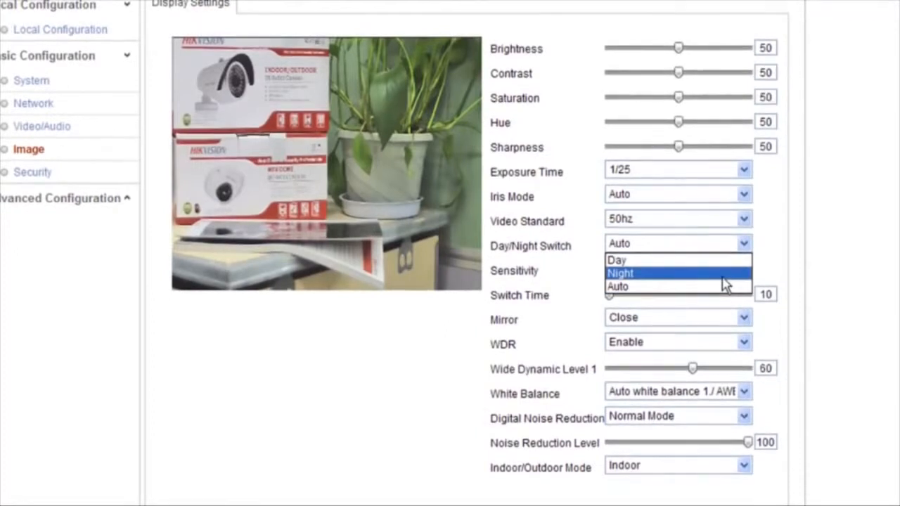
left_click(620, 273)
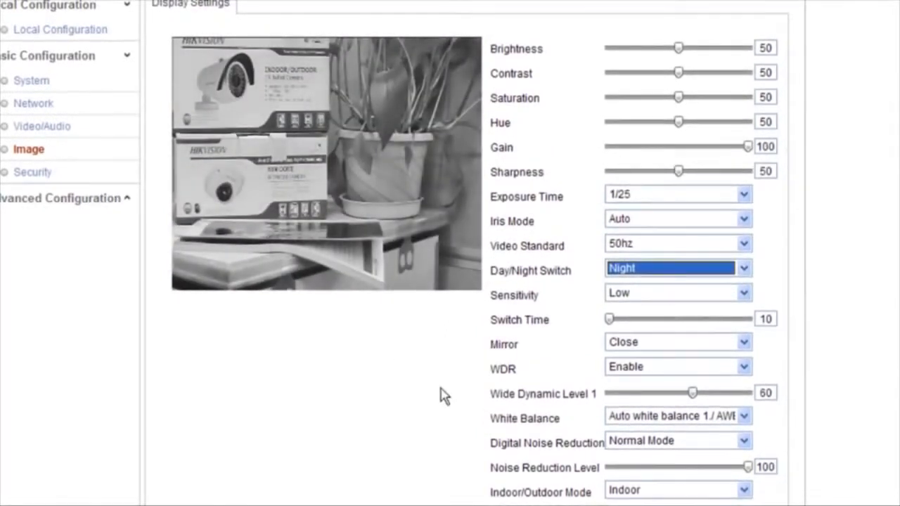
left_click(677, 440)
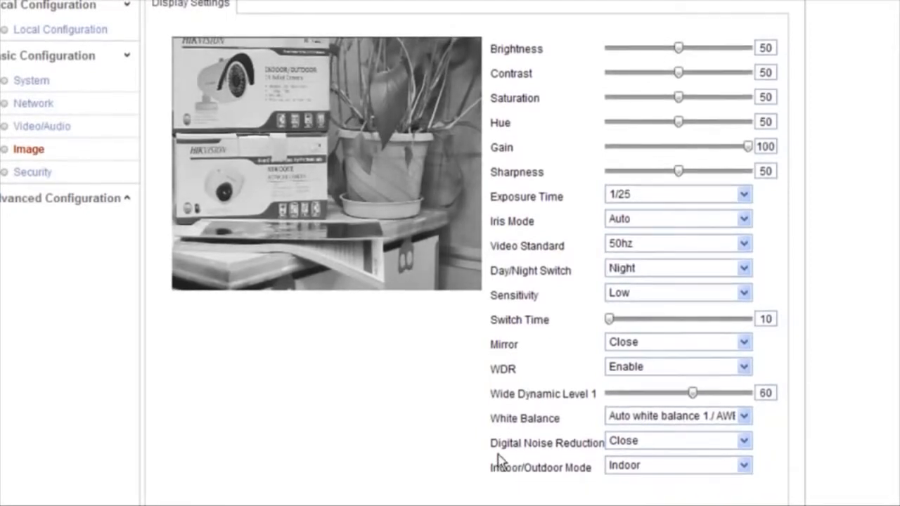
mouse_move(541, 460)
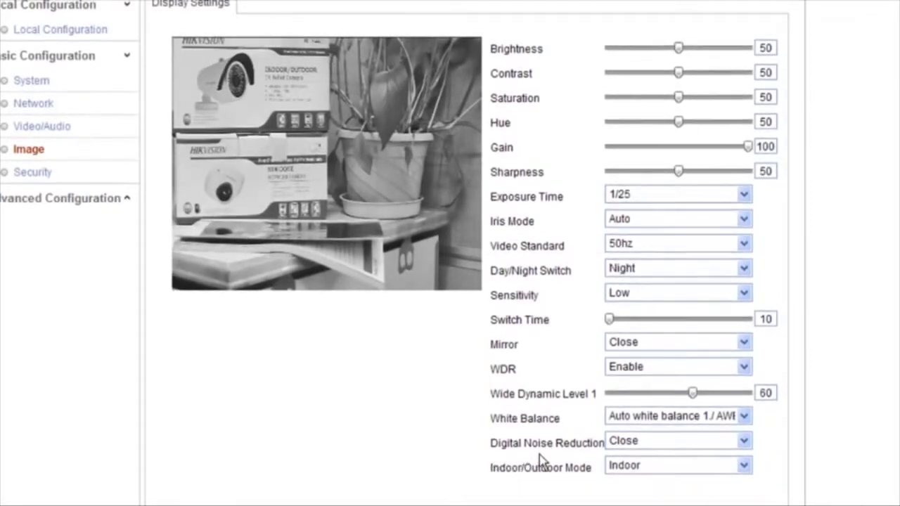
mouse_move(622, 460)
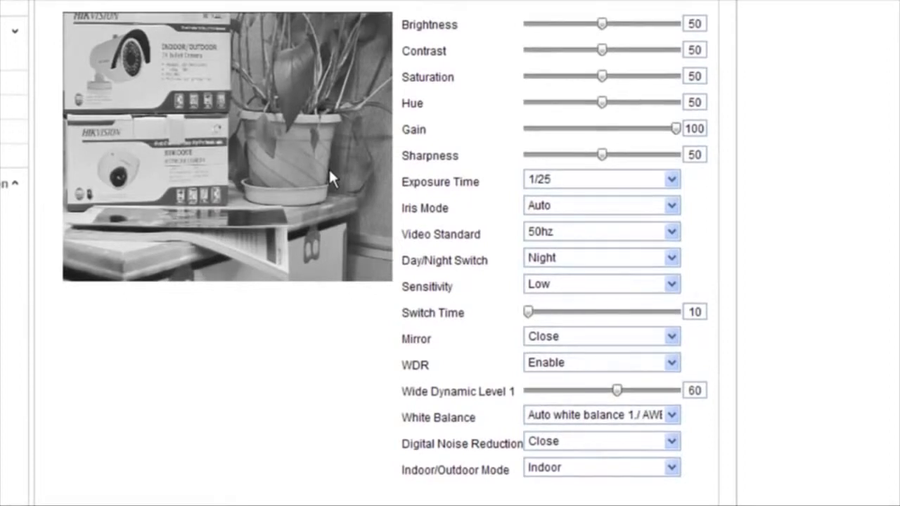
Set Digital Noise Reduction to Normal Mode with noise reduction level 100.
left_click(601, 441)
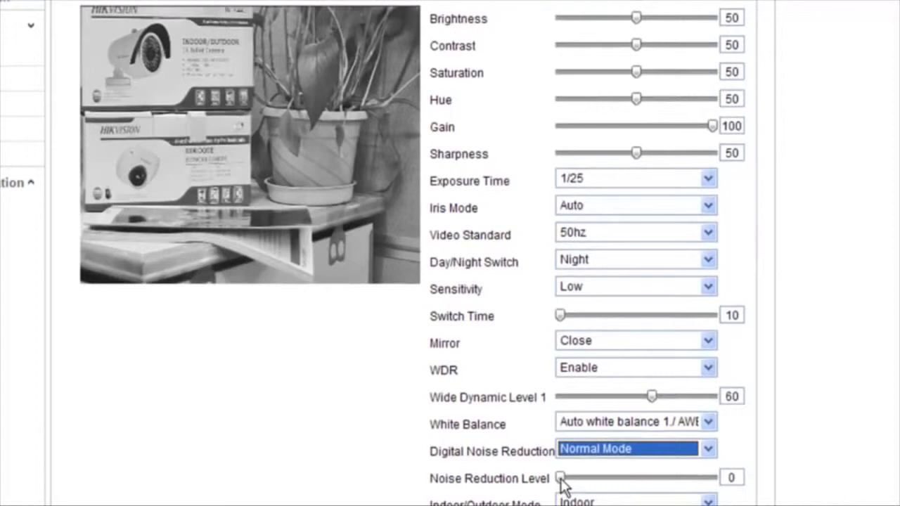
left_click_drag(559, 476, 715, 476)
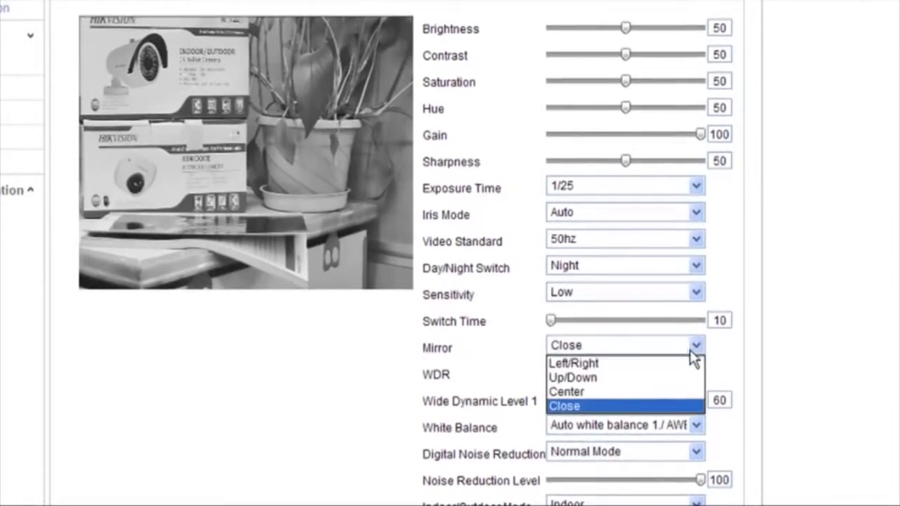
left_click(573, 363)
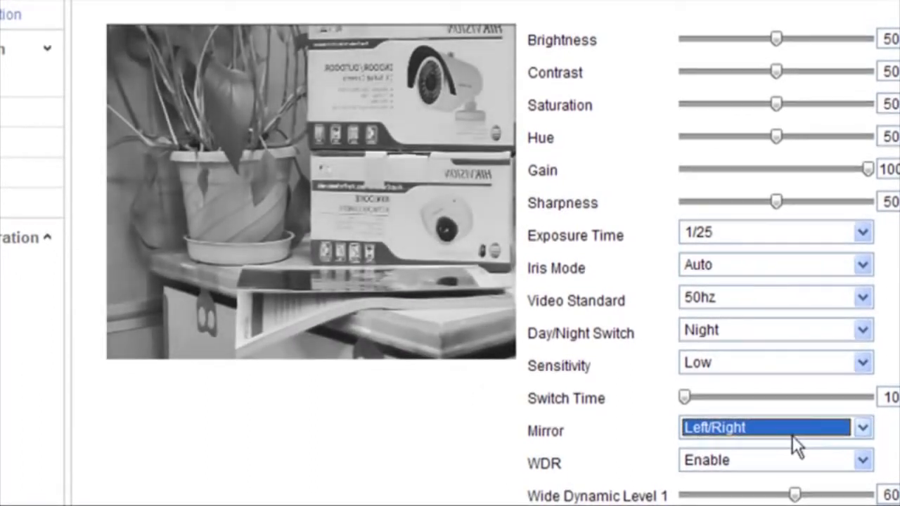
left_click(774, 427)
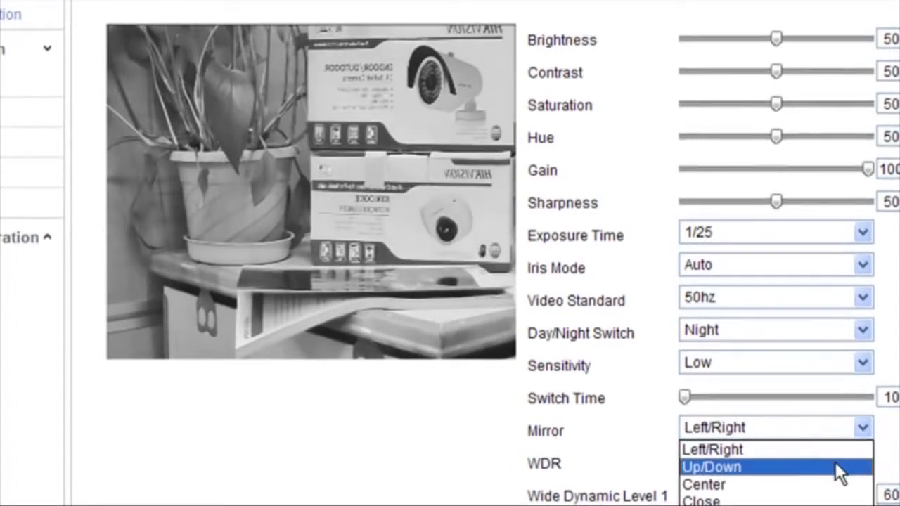
left_click(712, 467)
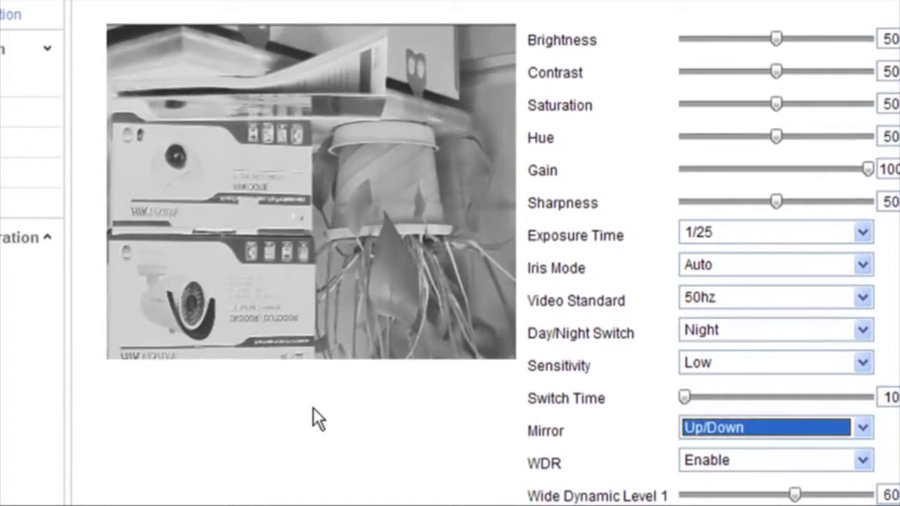
left_click(776, 426)
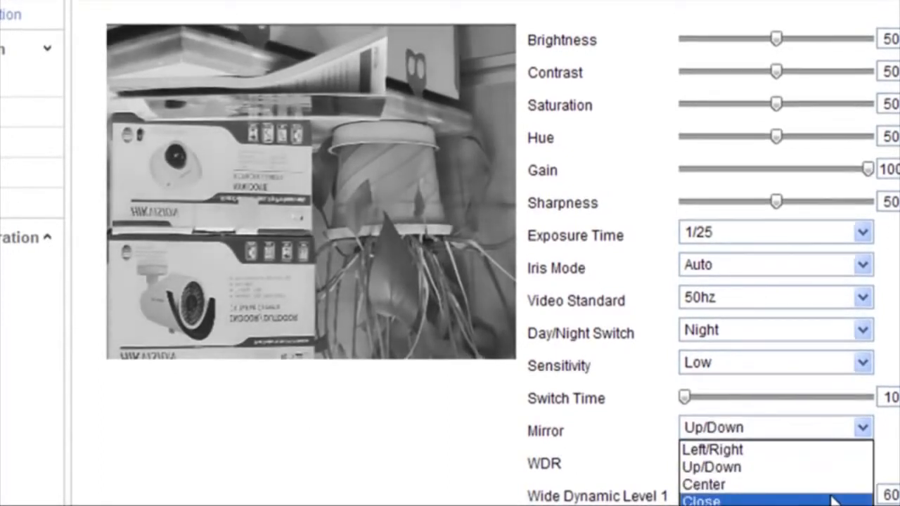
left_click(700, 500)
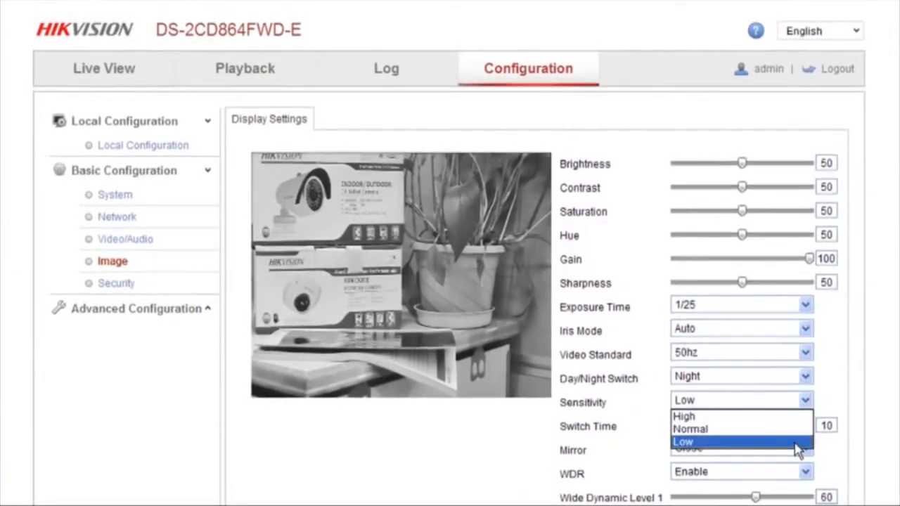
Keep day/night sensitivity at Low and set Switch Time to 15.
left_click(683, 441)
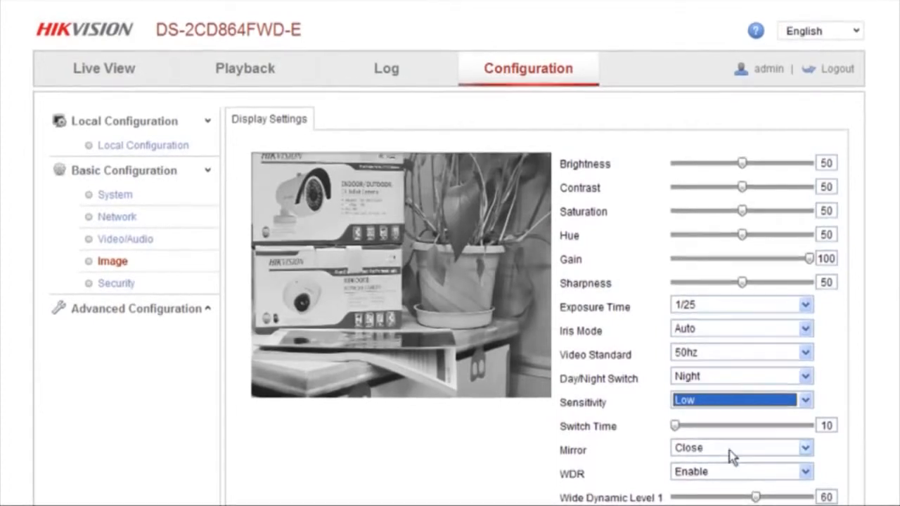
left_click_drag(675, 425, 682, 424)
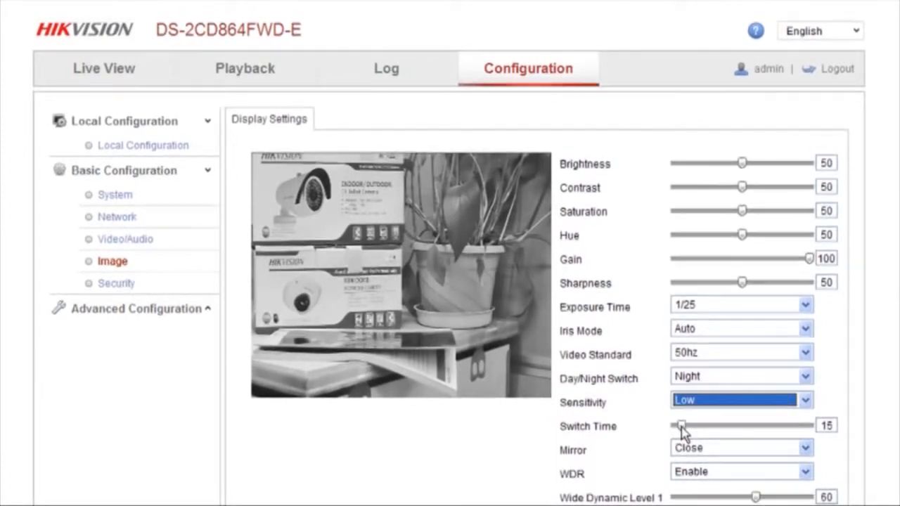